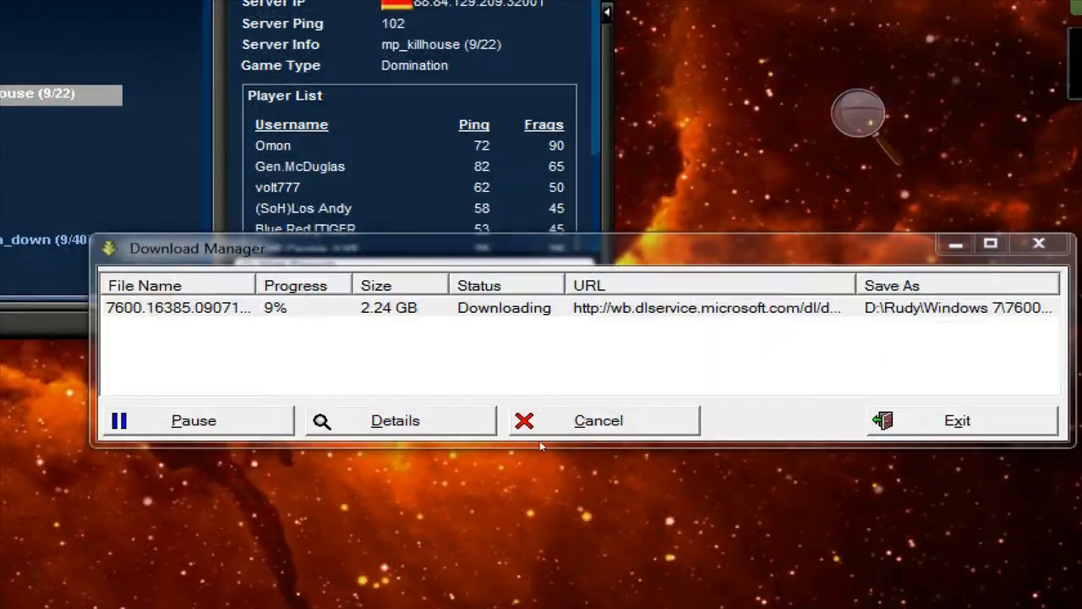
Step: Close the game server browser window, leaving Download Manager at 9%
{"action": "left_click", "coordinate": [394, 420]}
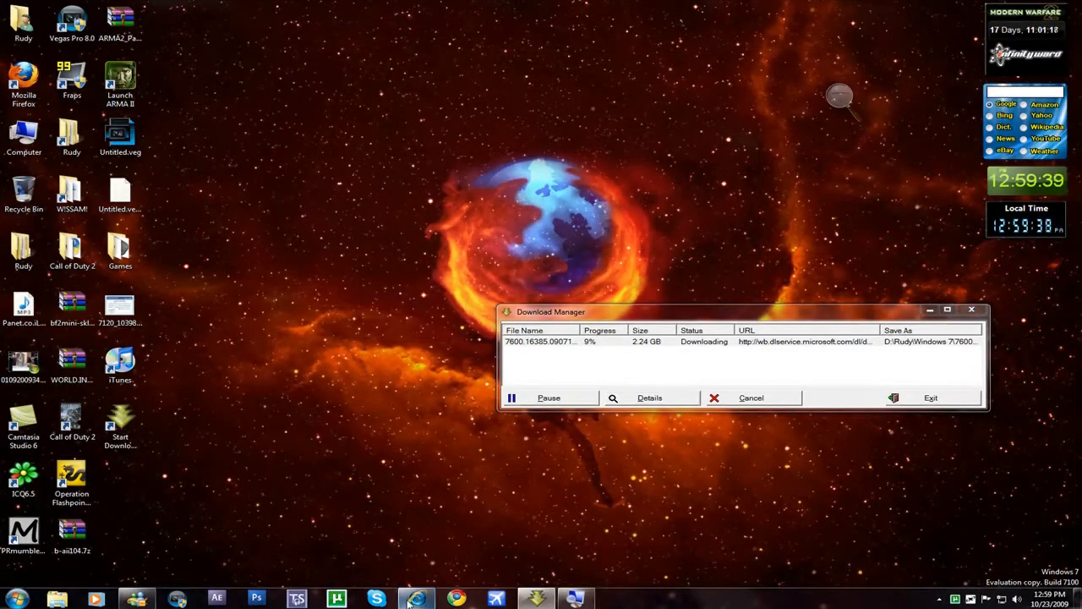
Step: Launch Internet Explorer from the taskbar
{"action": "left_click", "coordinate": [411, 598]}
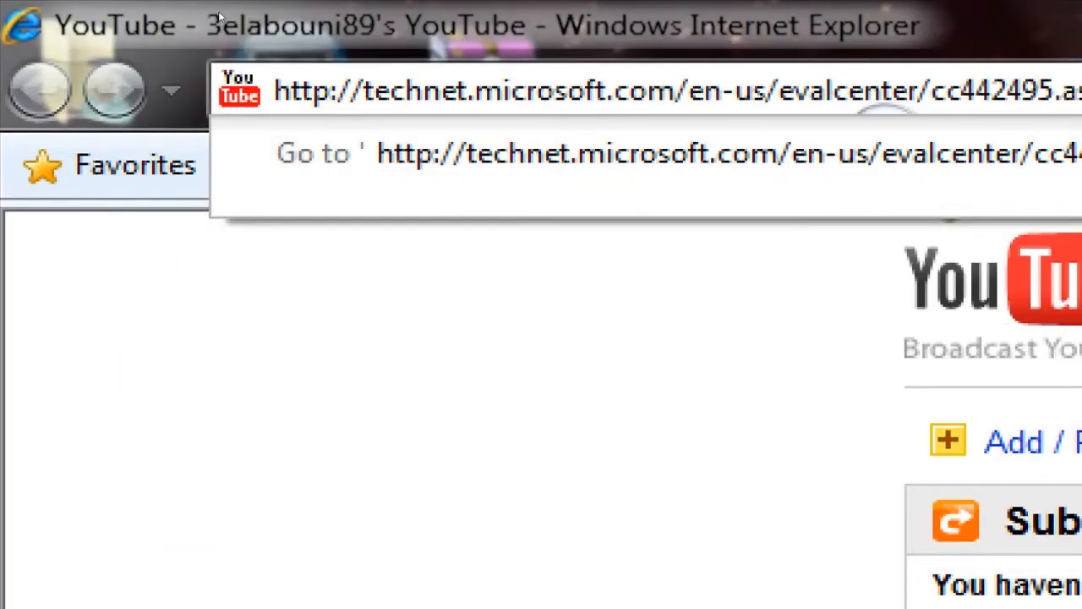
{"action": "mouse_move", "coordinate": [173, 23]}
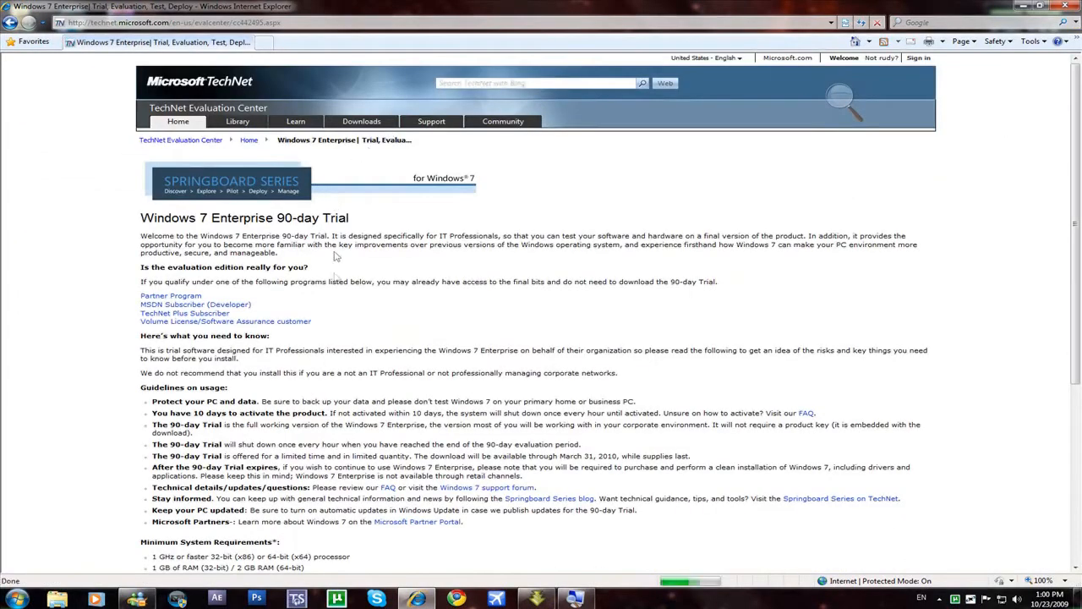
Step: Choose English for the 32-bit (x86) Windows 7 Enterprise download and submit
{"action": "scroll", "scroll_direction": "down", "scroll_amount": 3}
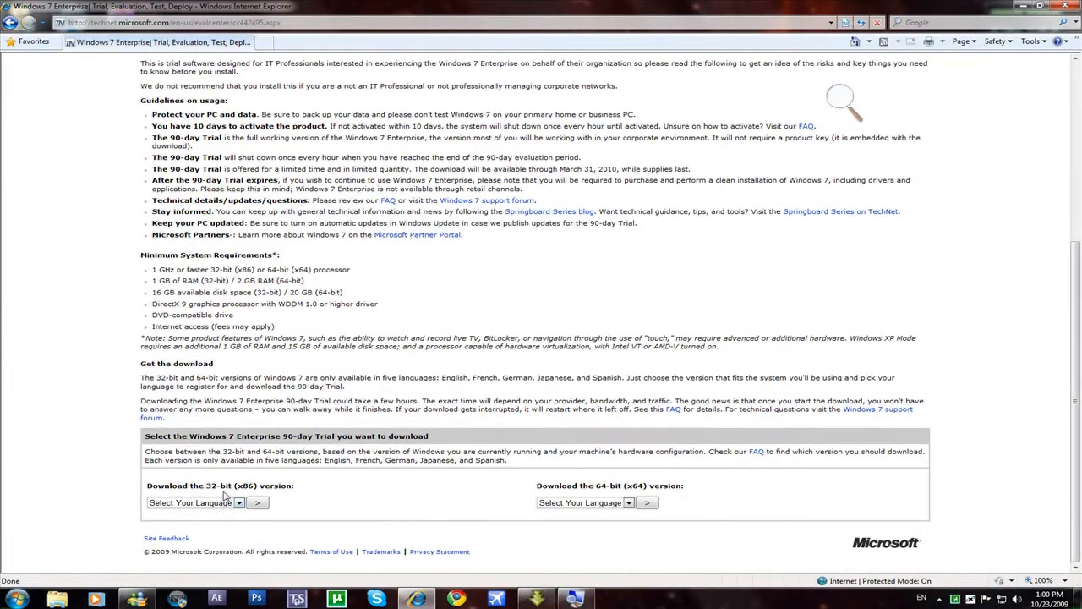
{"action": "left_click", "coordinate": [239, 502]}
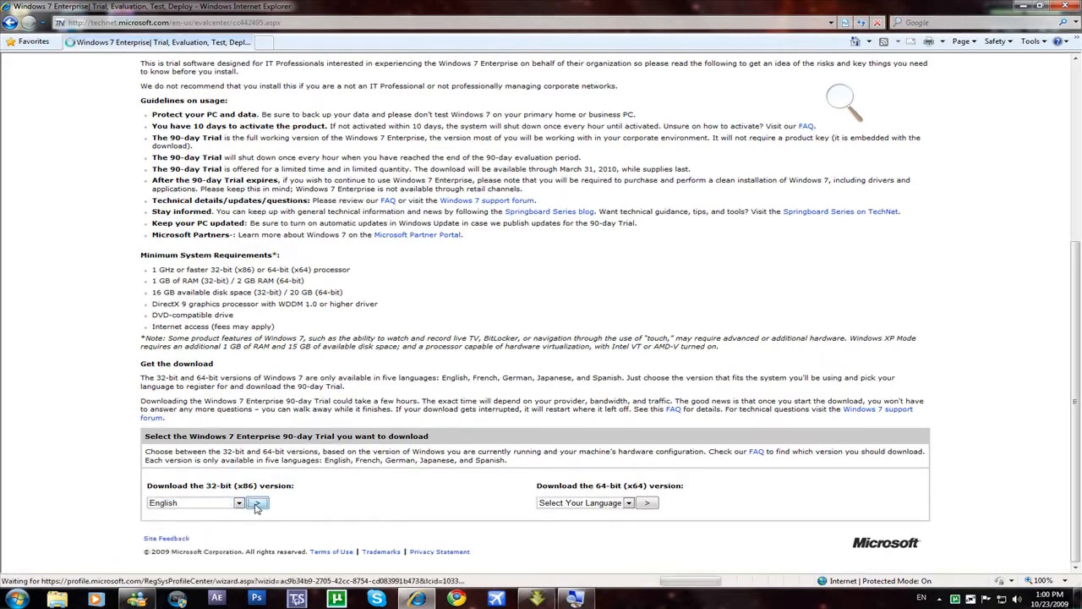
{"action": "left_click", "coordinate": [258, 503]}
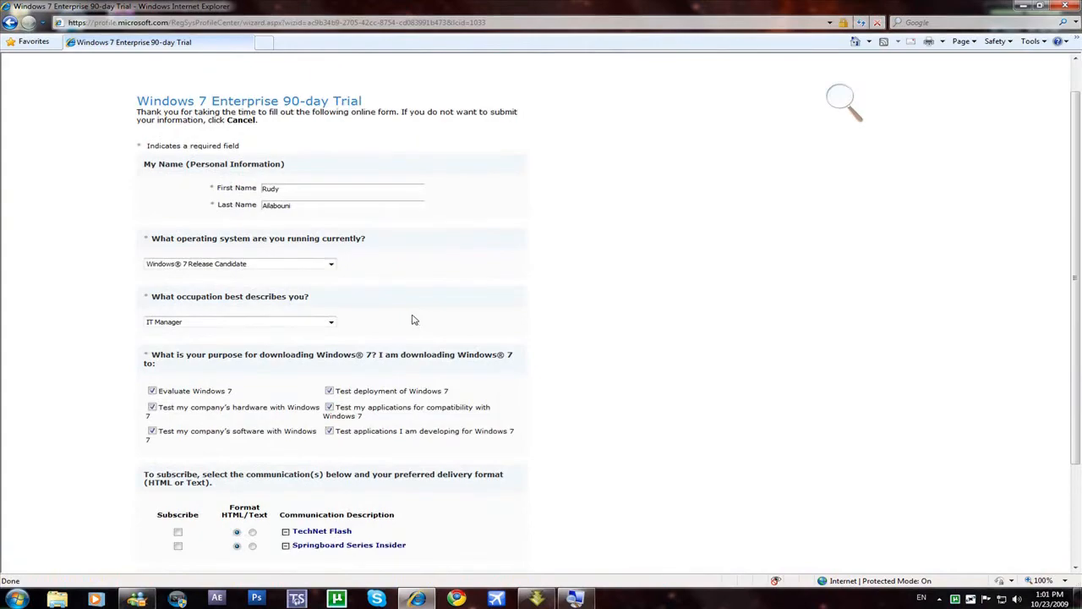
Step: Scroll through the completed registration form and submit it with Continue
{"action": "scroll", "scroll_direction": "down", "scroll_amount": 3}
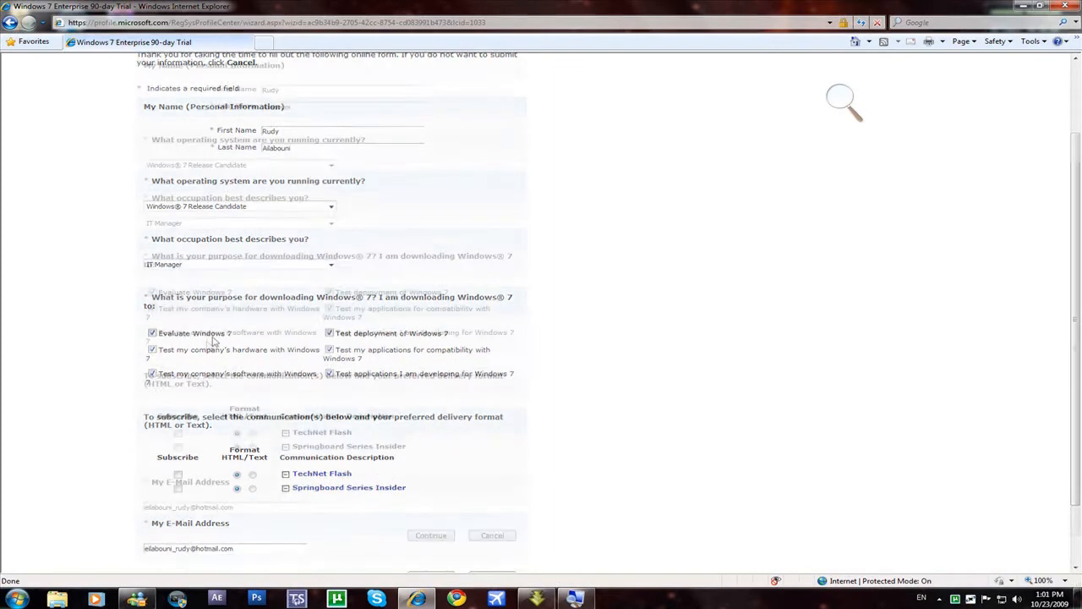
{"action": "scroll", "scroll_direction": "down", "scroll_amount": 3}
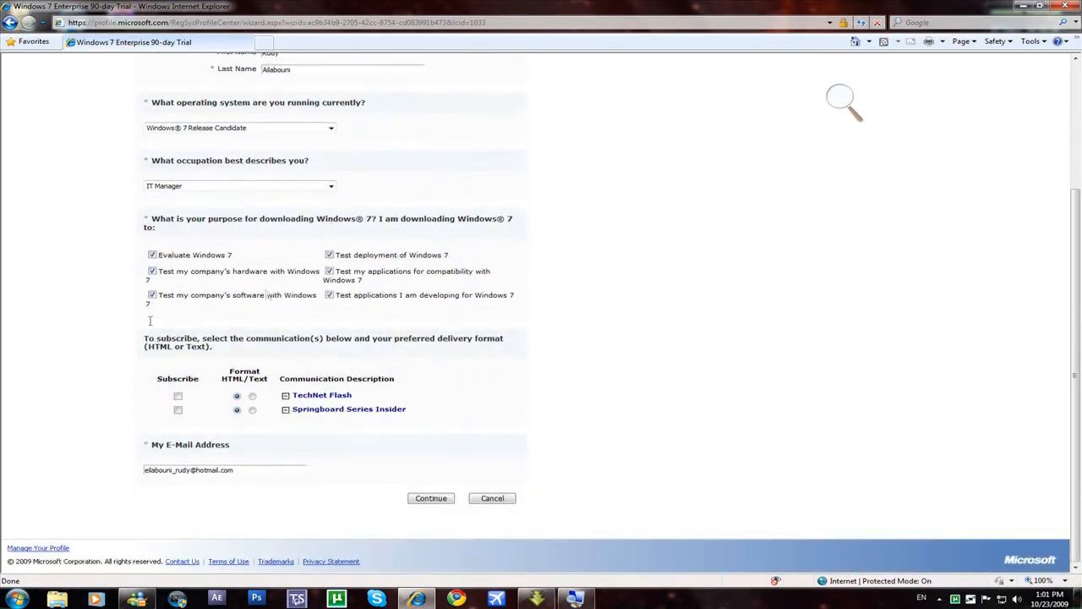
{"action": "left_click", "coordinate": [431, 499]}
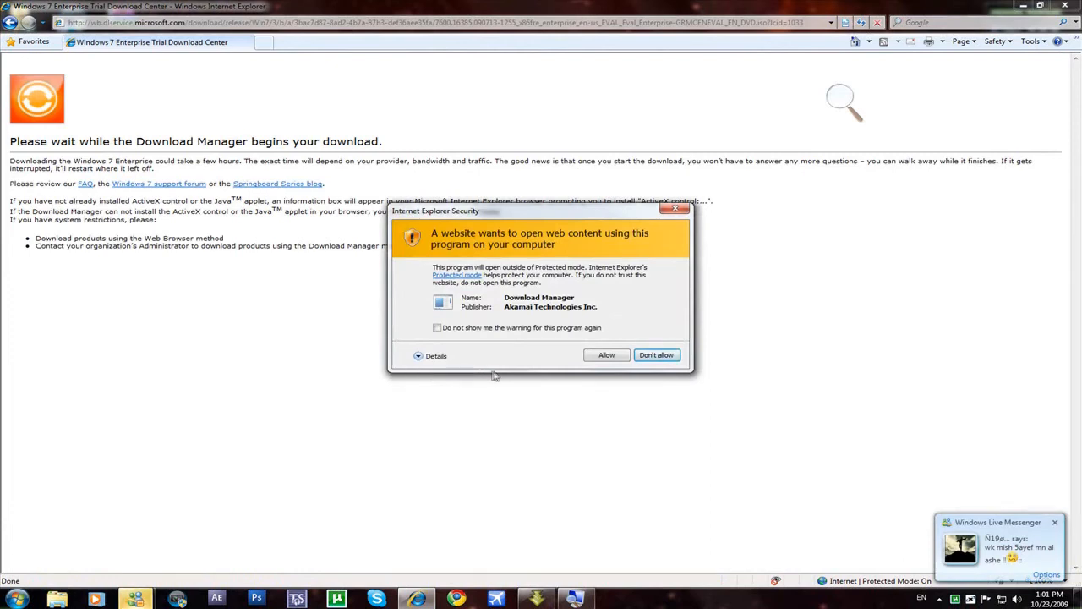
{"action": "mouse_move", "coordinate": [562, 320]}
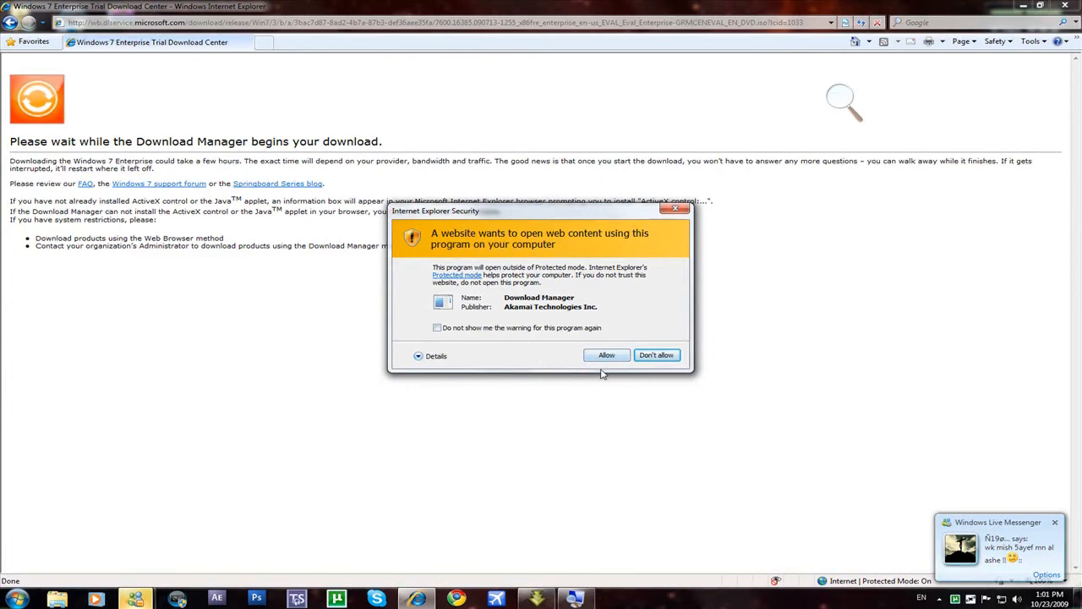
Step: Allow Download Manager to launch, decline the repeat prompt, and check the system tray
{"action": "left_click", "coordinate": [607, 354]}
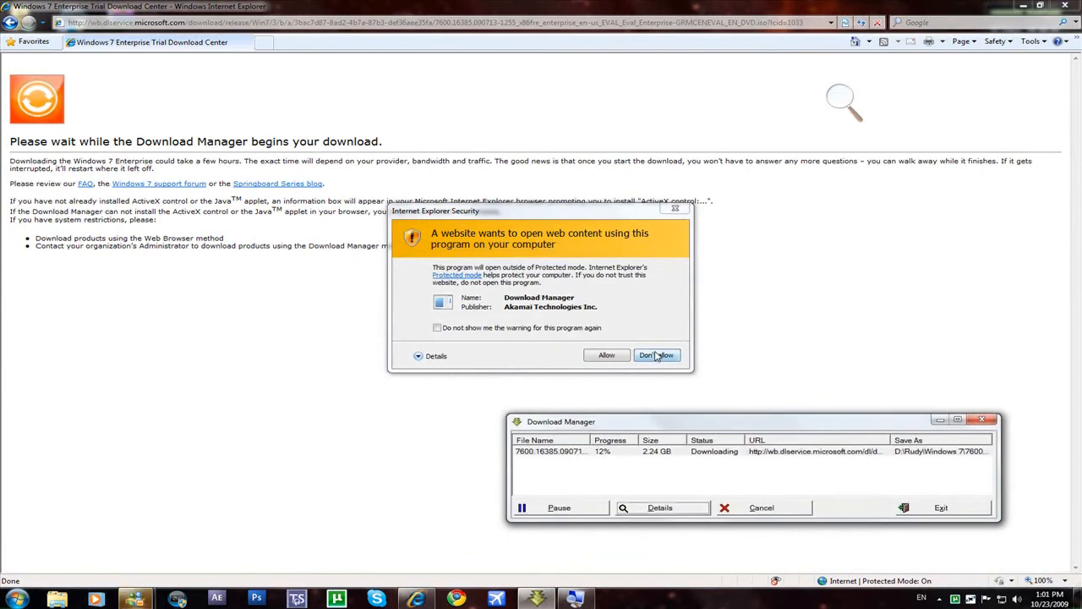
{"action": "left_click", "coordinate": [657, 355]}
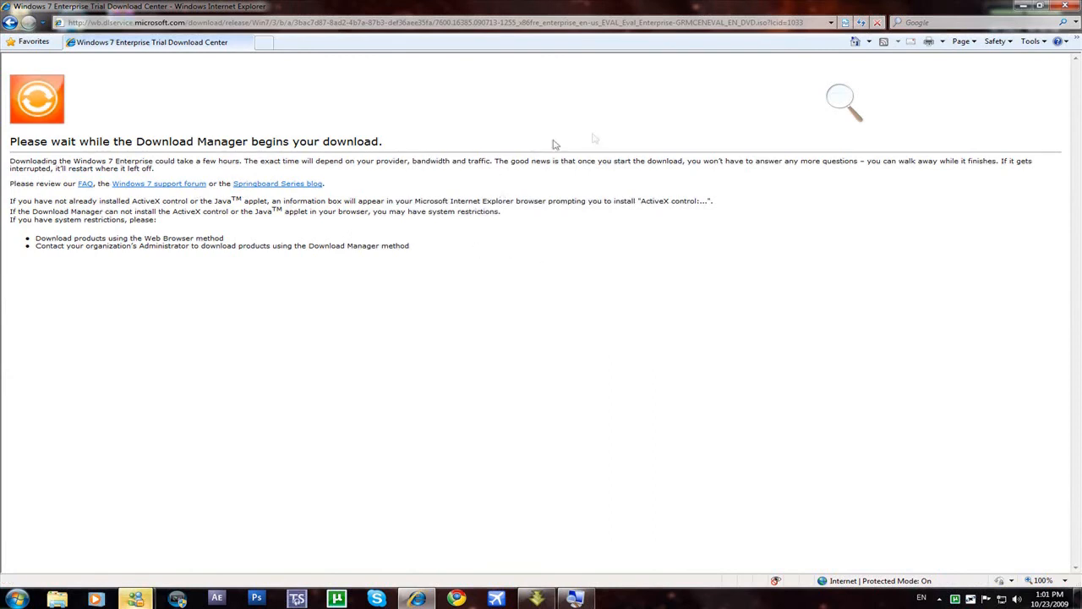
{"action": "left_click", "coordinate": [936, 599]}
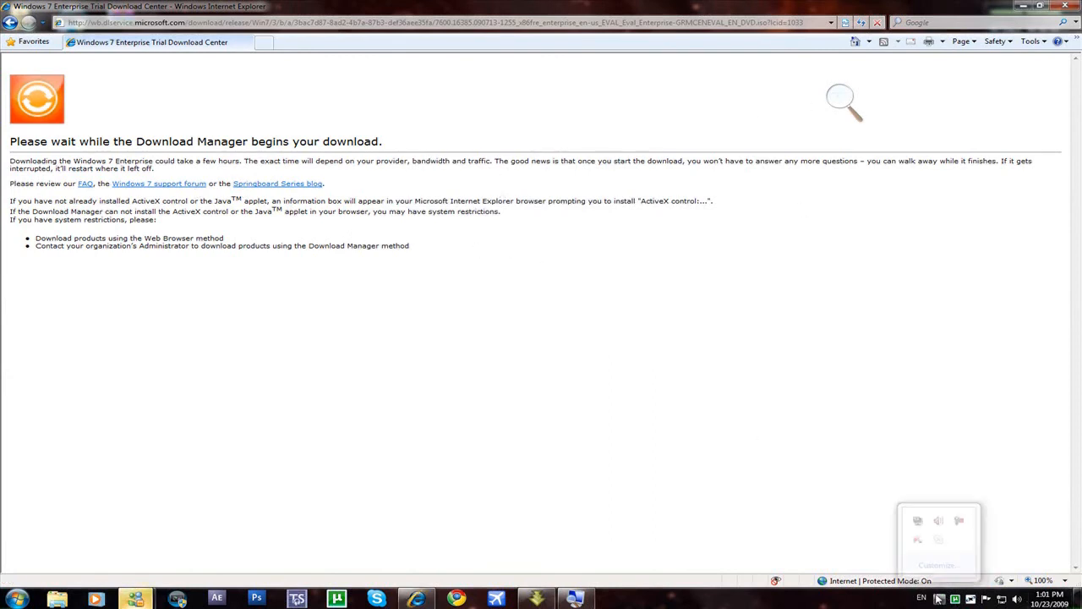